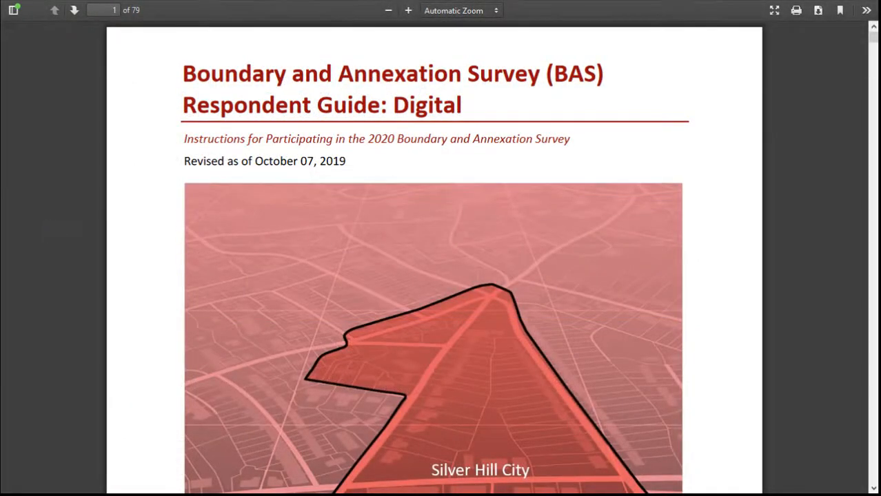
Step: Scroll the BAS Respondent Guide PDF from the cover down to the Table of Contents
scroll("down", 3)
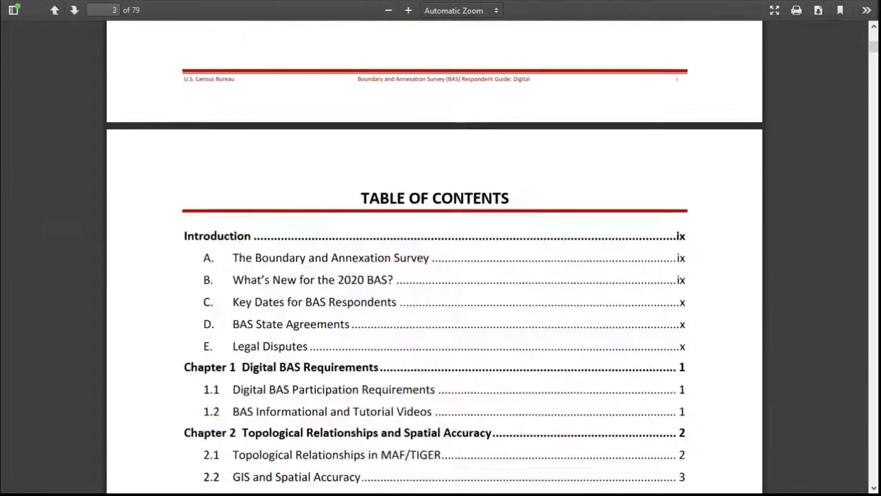
scroll("down", 3)
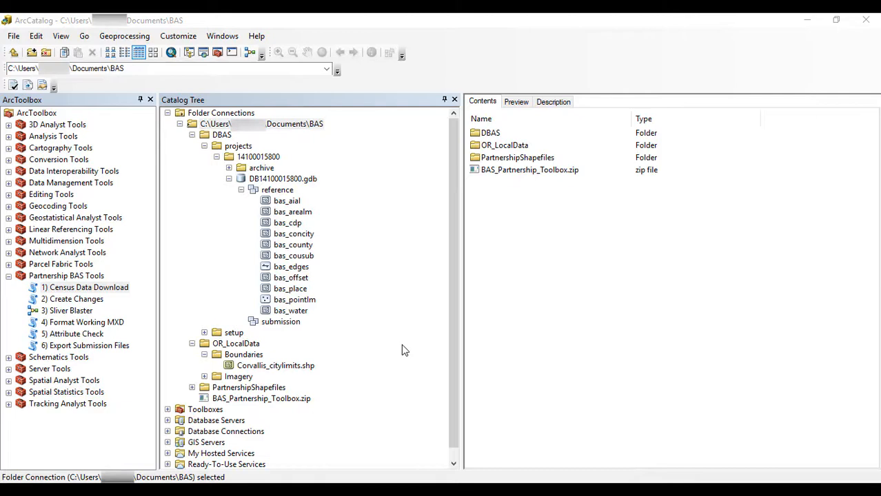
Step: Preview Corvallis_citylimits.shp as a table showing the one Corvallis PLACENAME record
left_click(276, 365)
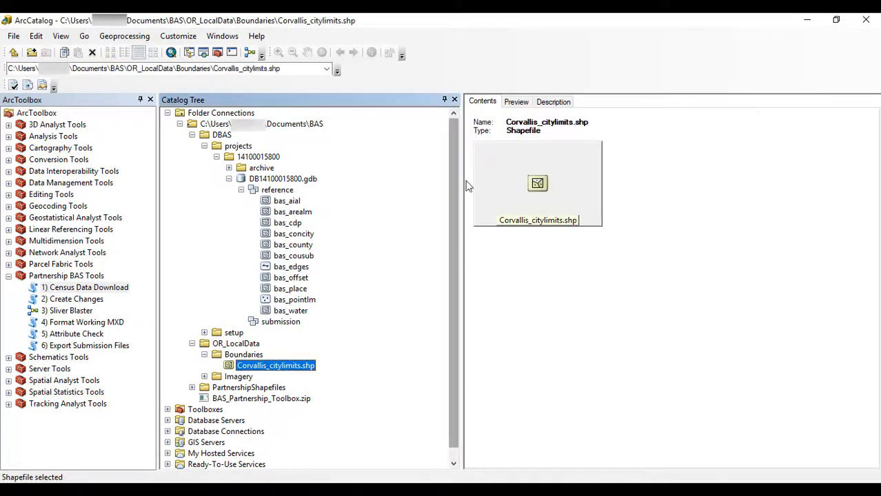
left_click(515, 101)
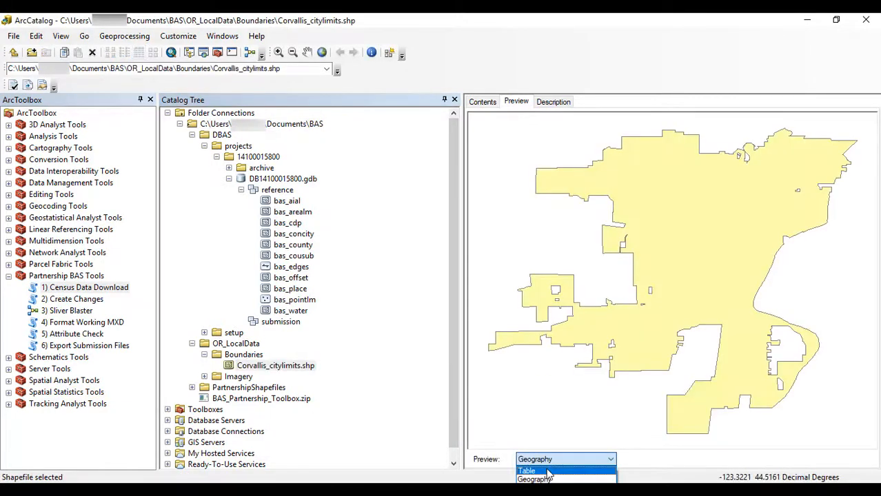
left_click(527, 470)
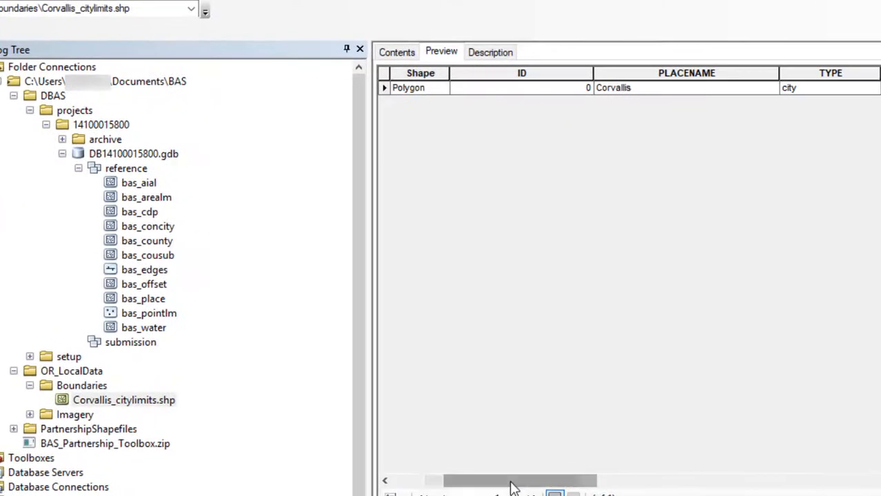
left_click(143, 298)
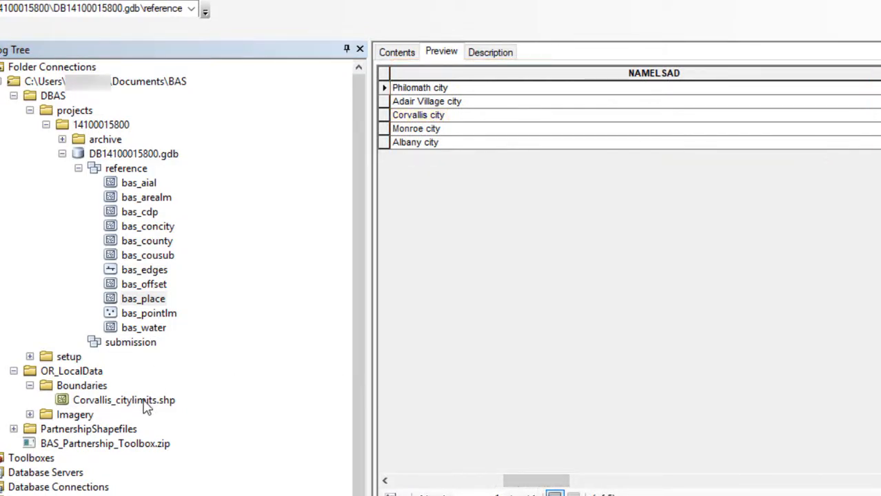
left_click(124, 400)
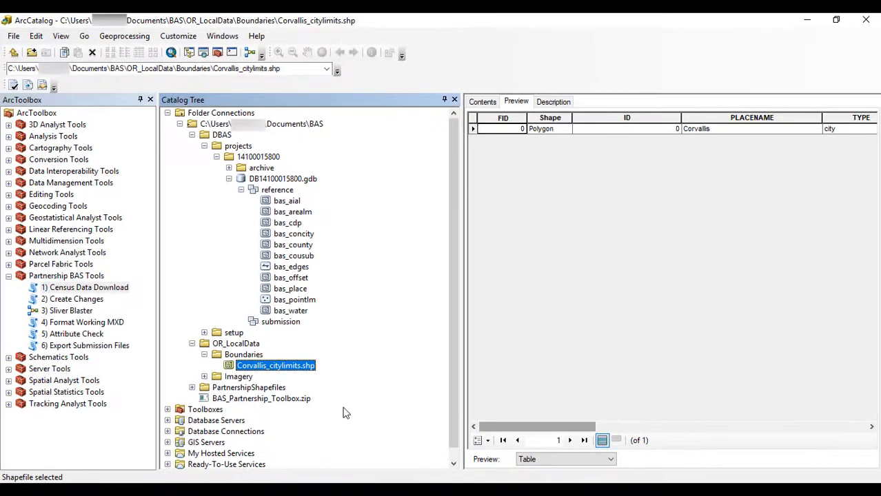
mouse_move(150, 416)
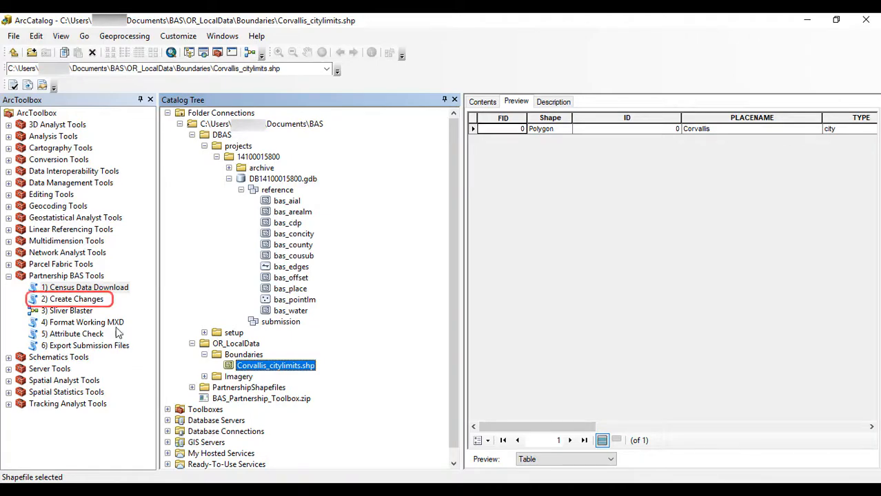
mouse_move(107, 310)
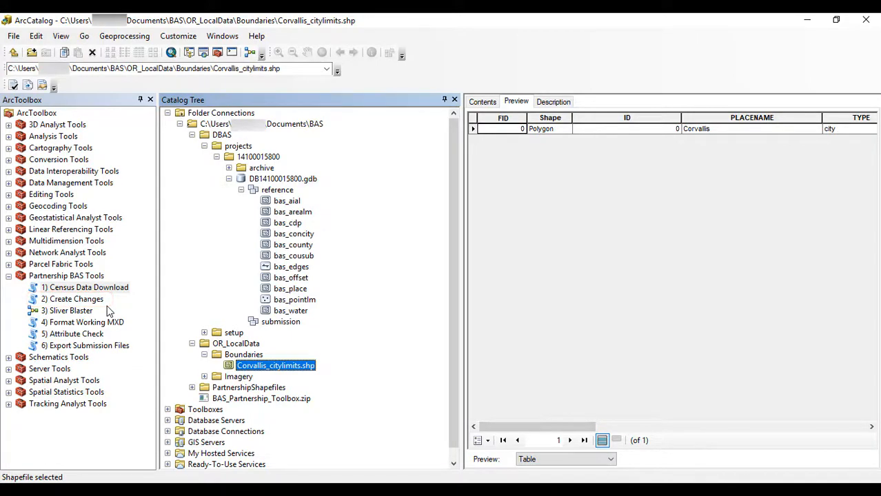
Step: In Create Changes, choose Corvallis_citylimits.shp from OR_LocalData as the boundary file
double_click(76, 298)
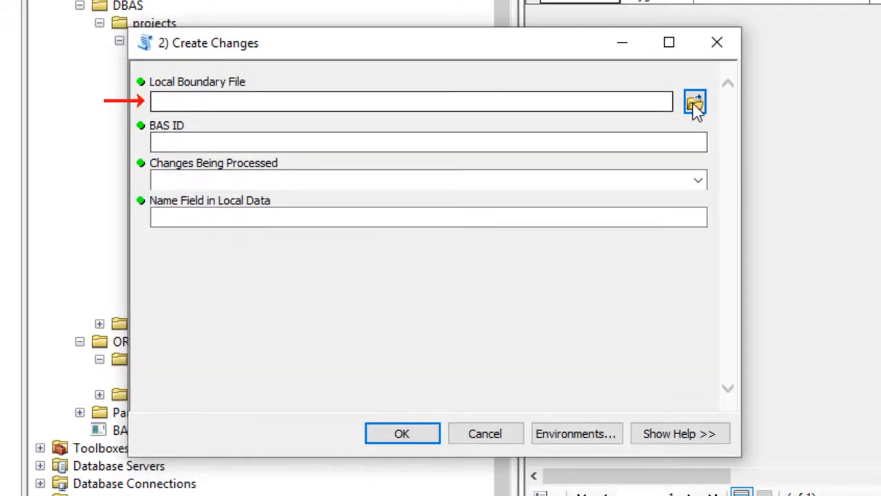
left_click(694, 102)
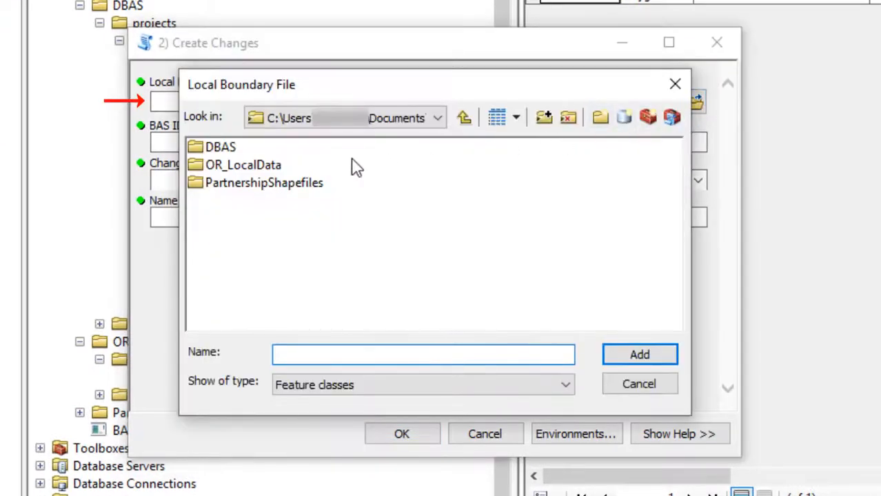
double_click(244, 164)
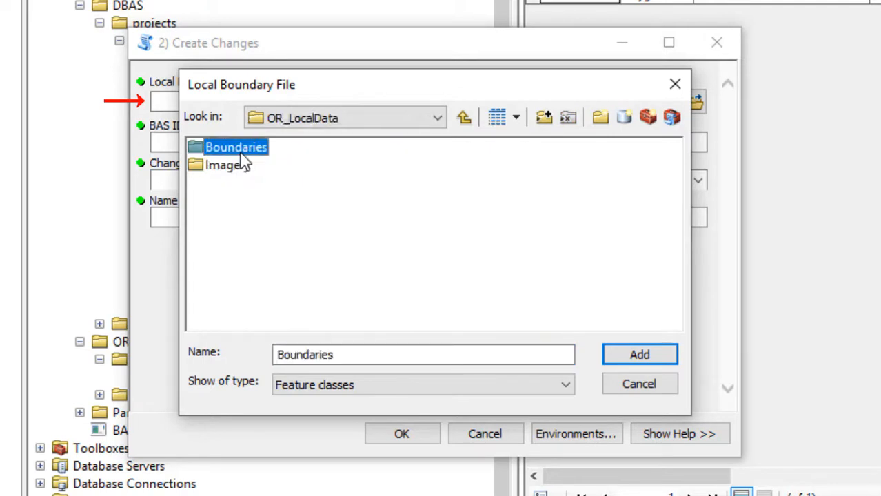
left_click(639, 354)
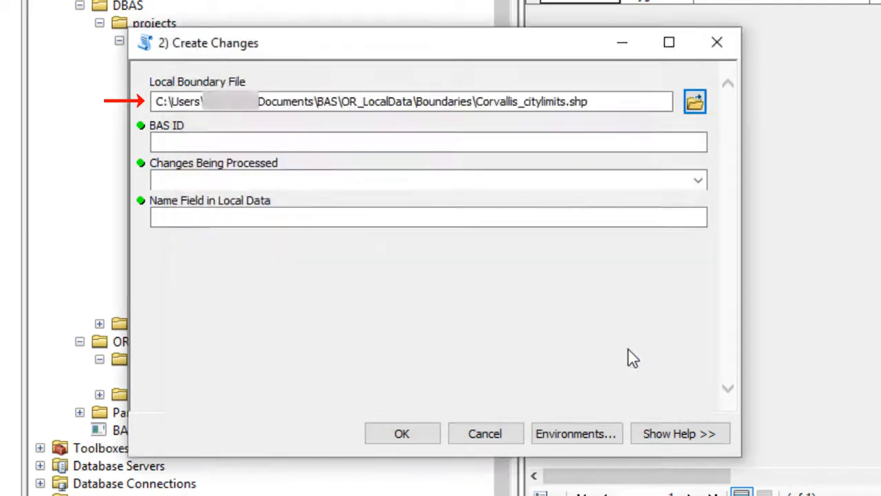
left_click(427, 142)
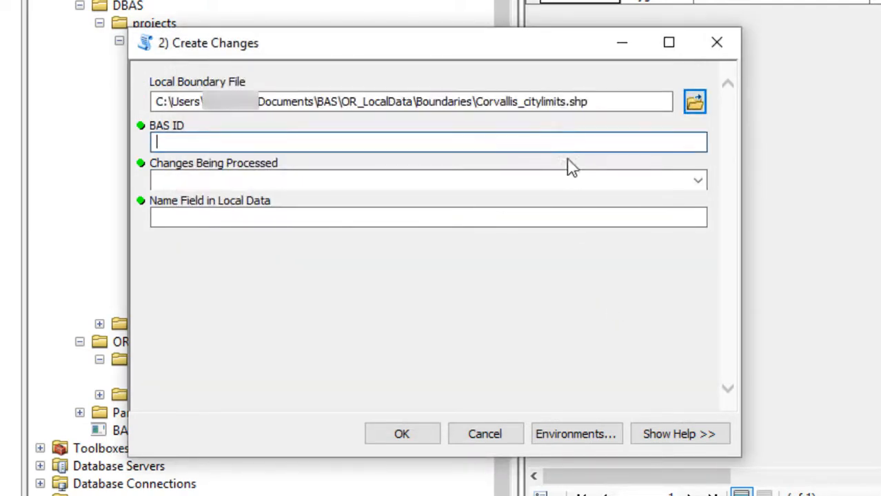
type("141000")
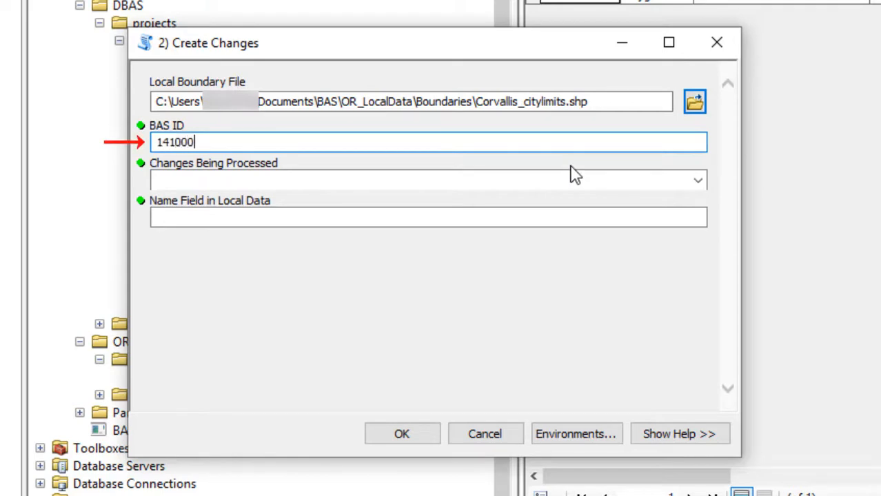
type("15800")
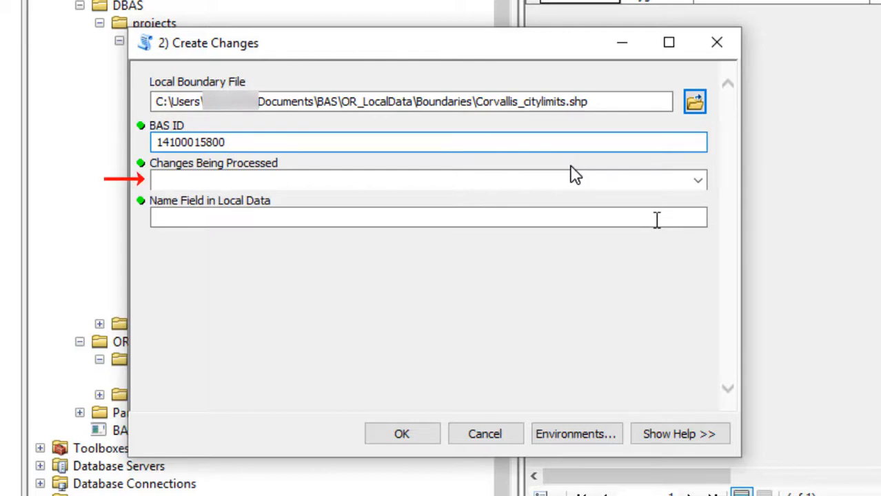
left_click(697, 180)
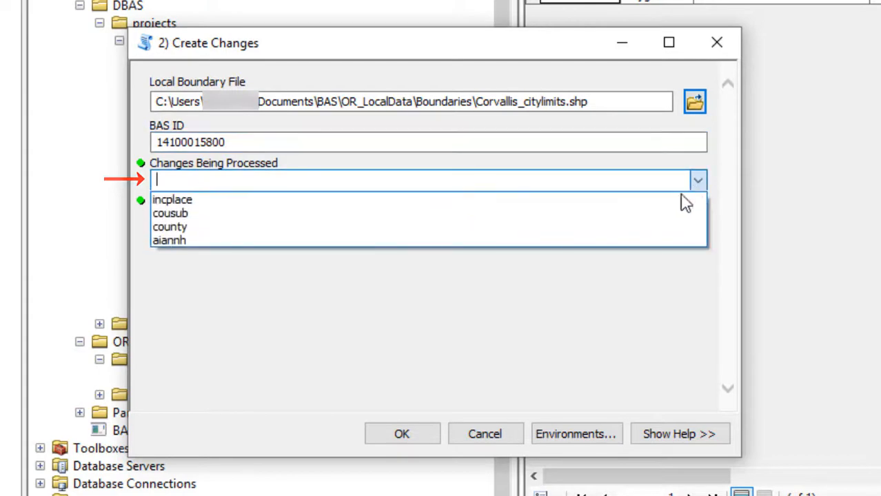
left_click(171, 199)
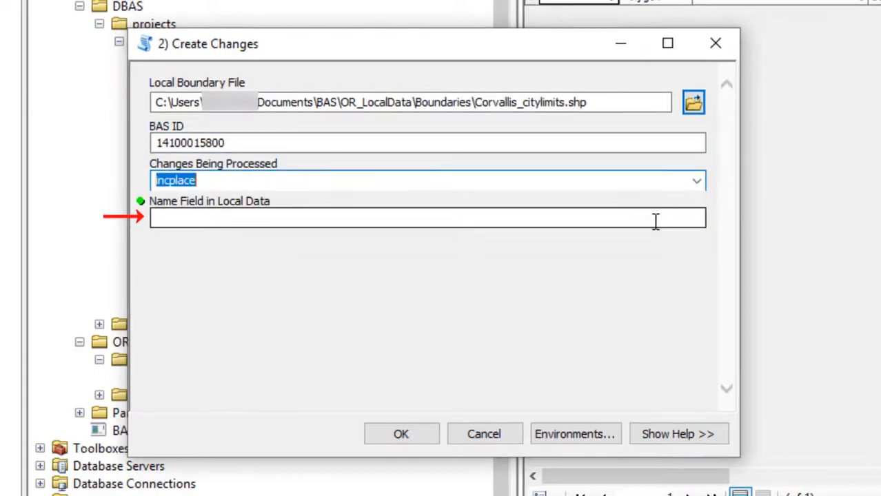
type("PLA")
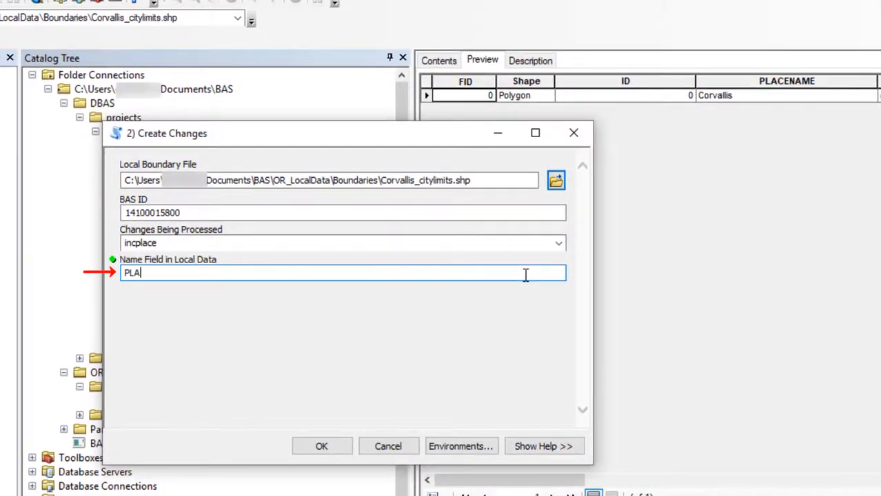
type("CENAME")
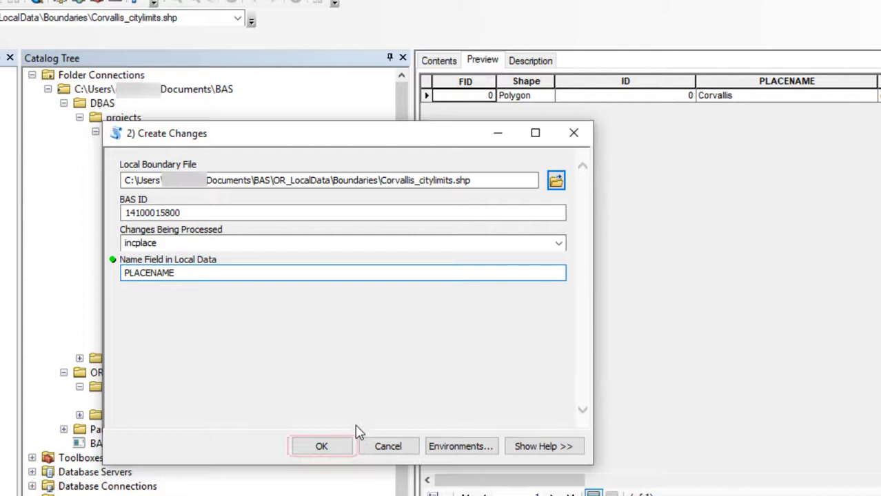
left_click(321, 445)
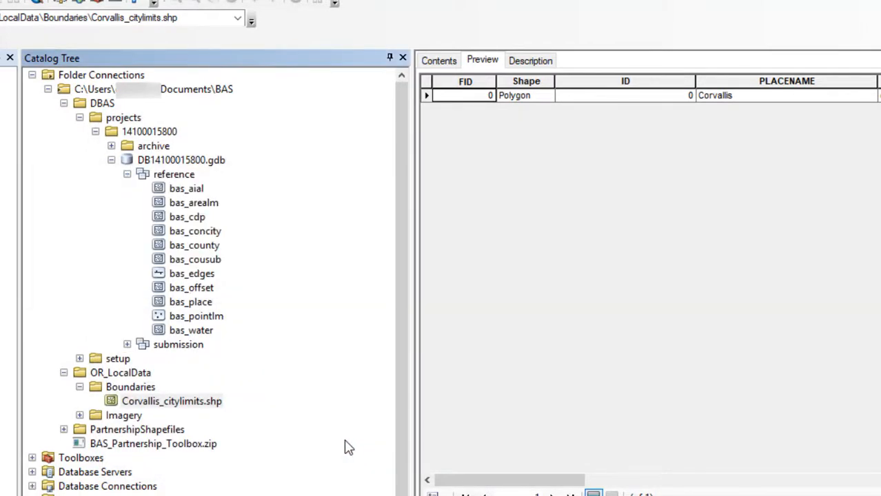
left_click(127, 344)
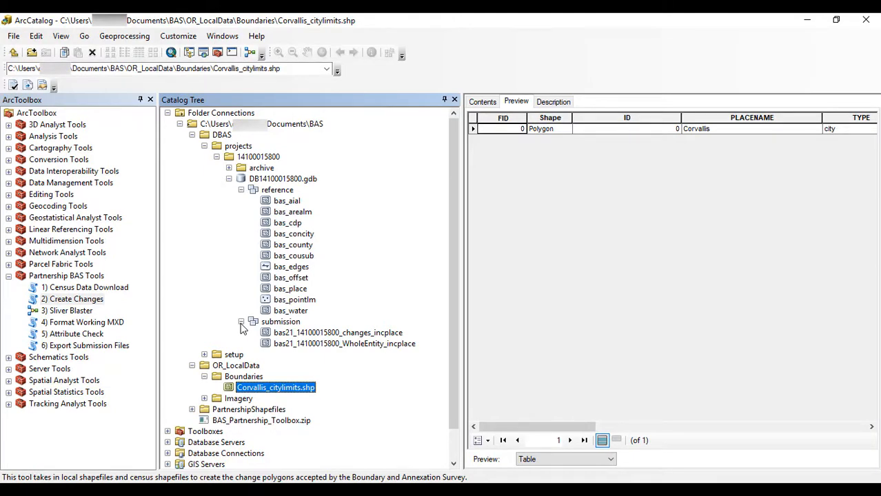
left_click(337, 332)
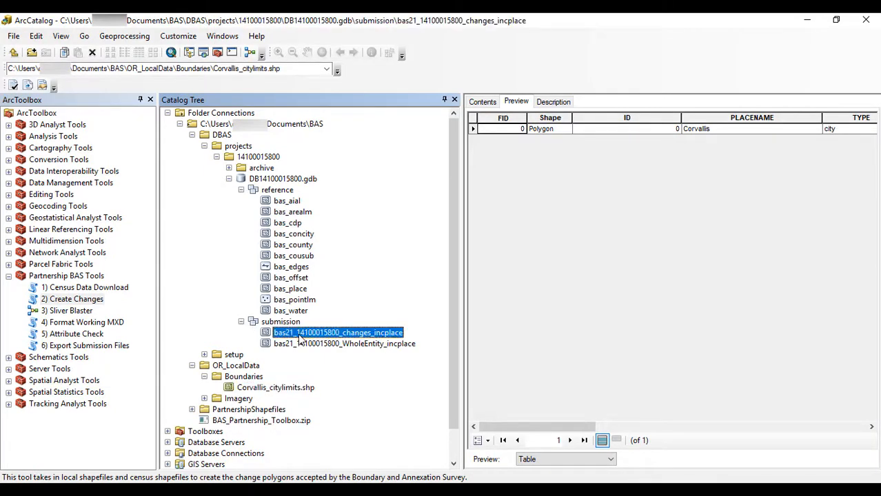
left_click(337, 333)
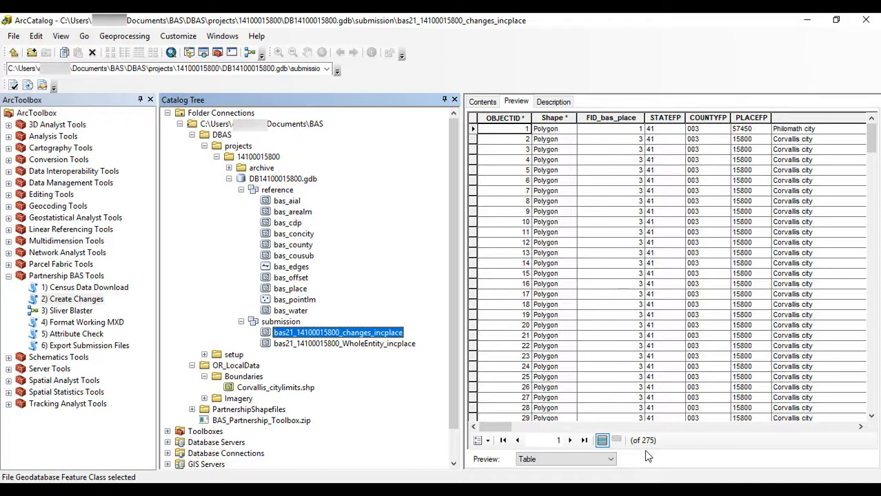
mouse_move(379, 411)
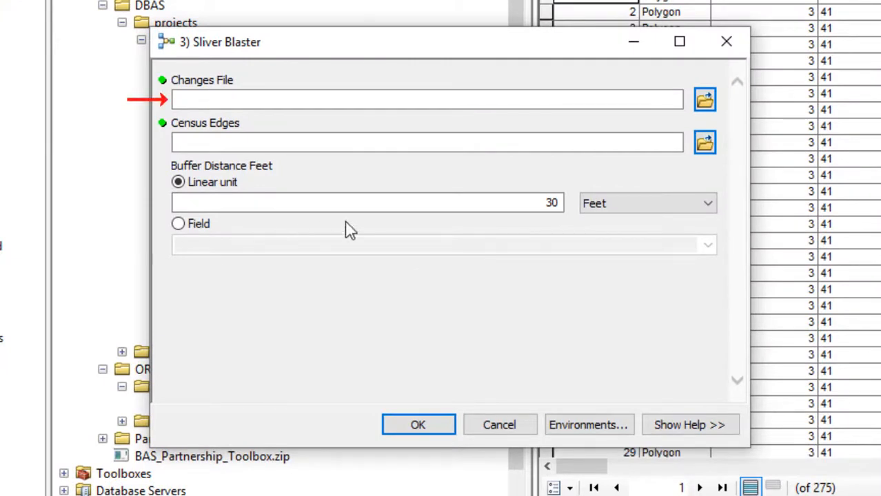
Step: Run Sliver Blaster on the incplace changes against bas_edges with a 30-foot buffer
left_click(704, 99)
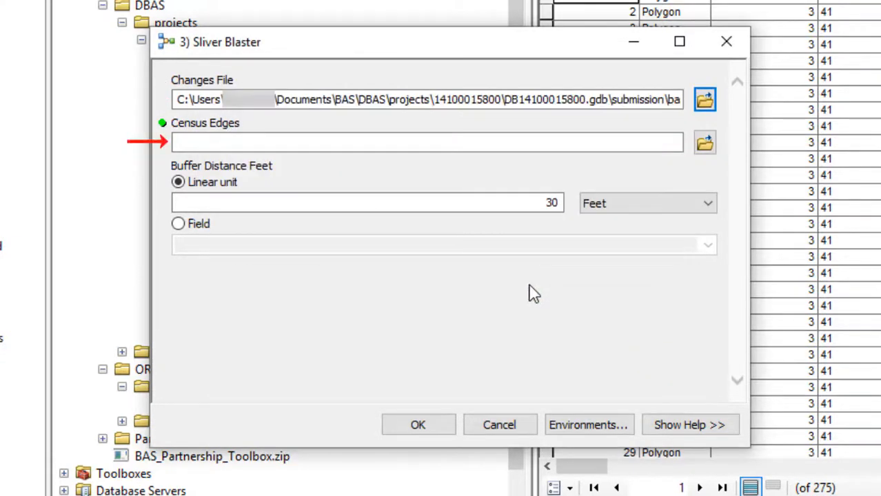
left_click(704, 142)
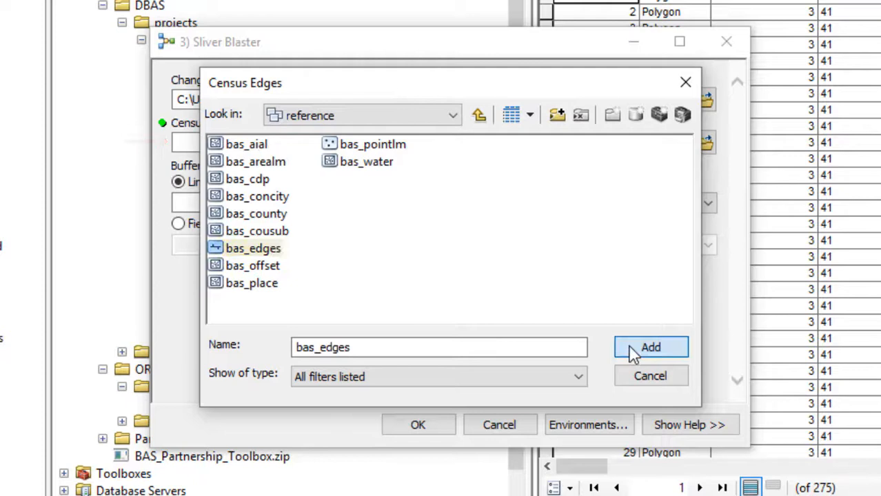
left_click(650, 347)
type("15")
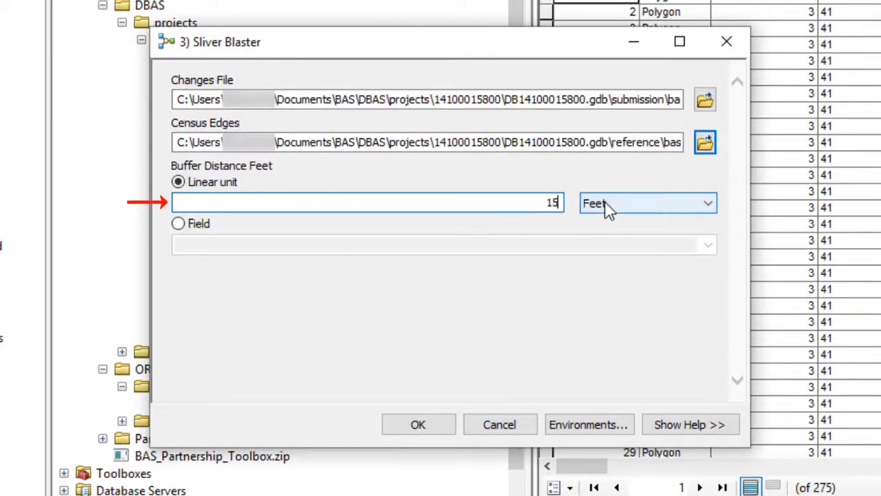
triple_click(366, 203)
type("30")
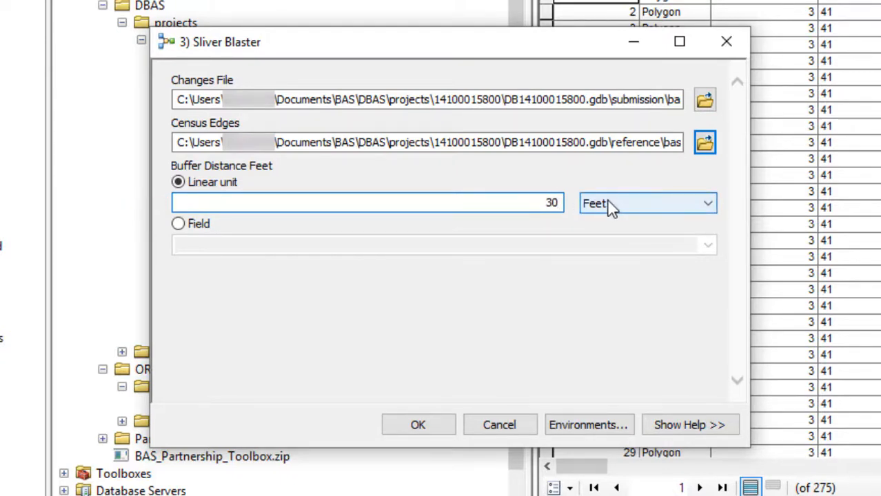
mouse_move(487, 310)
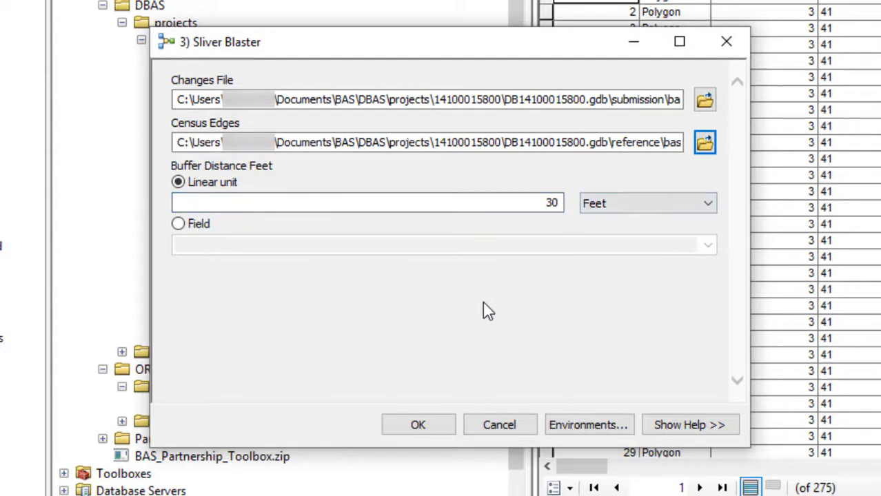
mouse_move(472, 339)
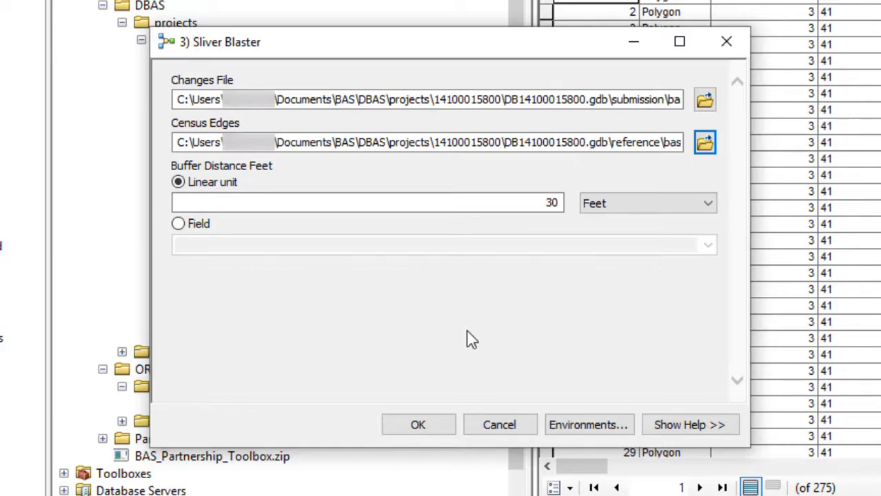
mouse_move(418, 425)
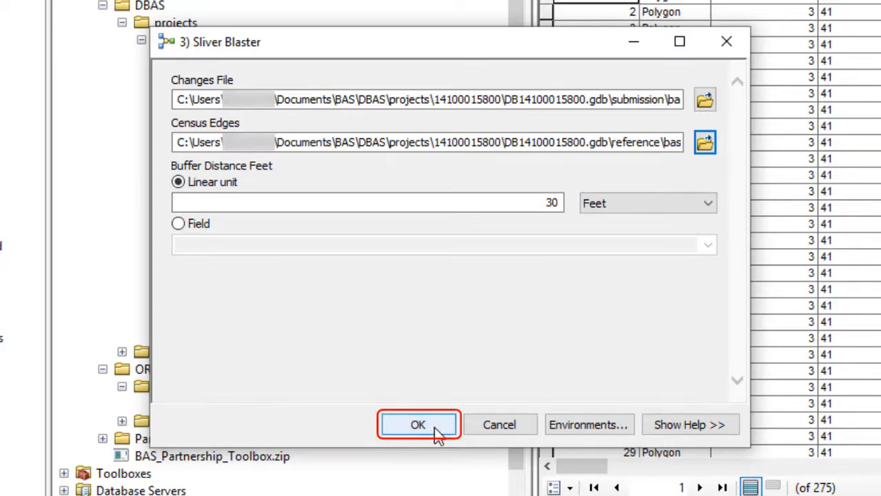
left_click(417, 425)
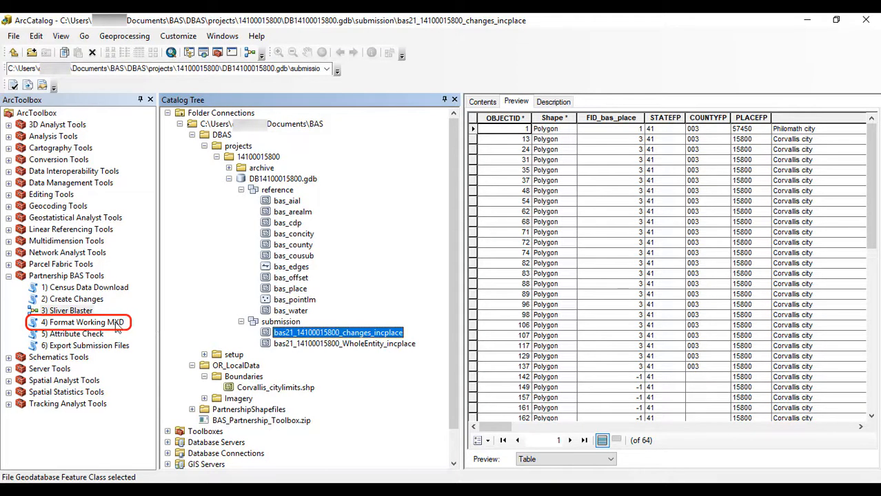
double_click(83, 322)
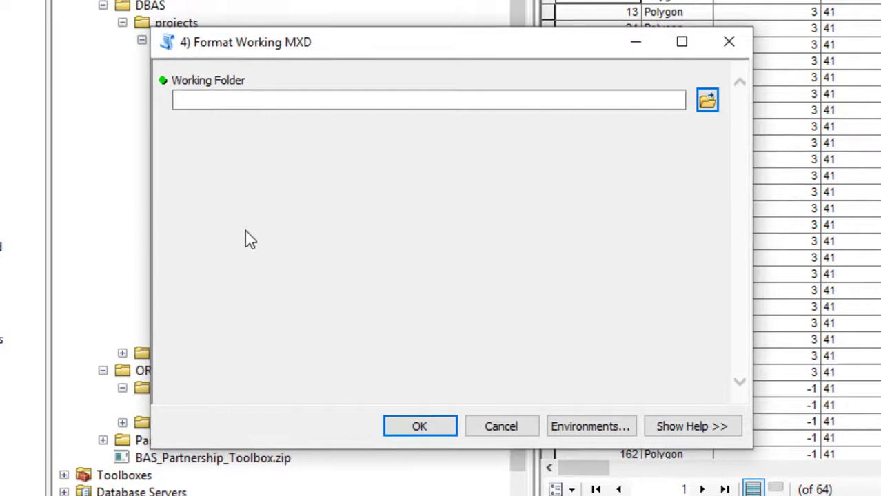
mouse_move(331, 217)
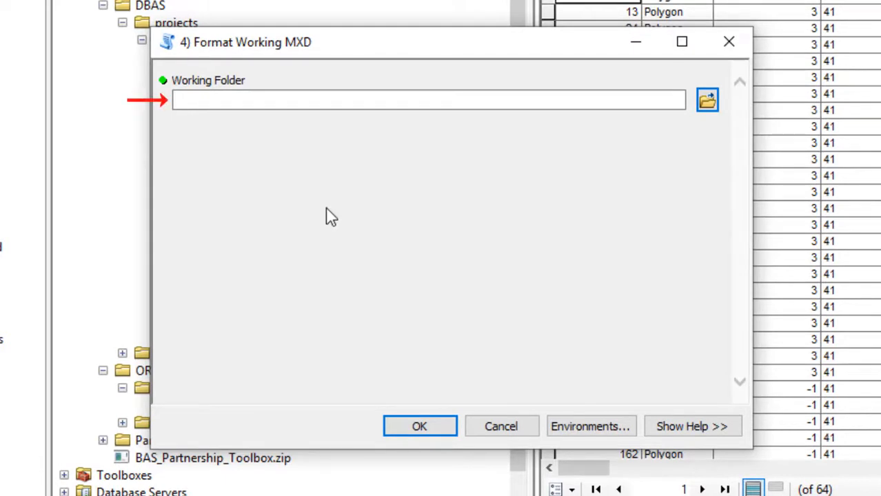
left_click(707, 100)
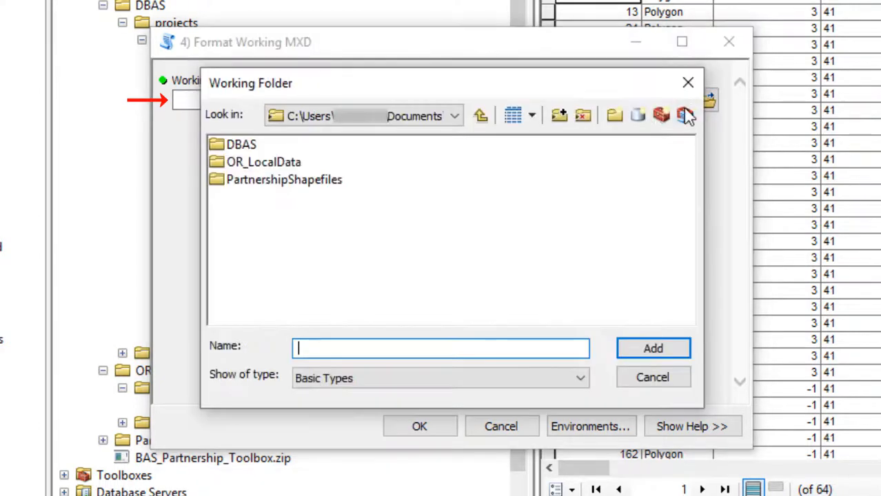
double_click(241, 144)
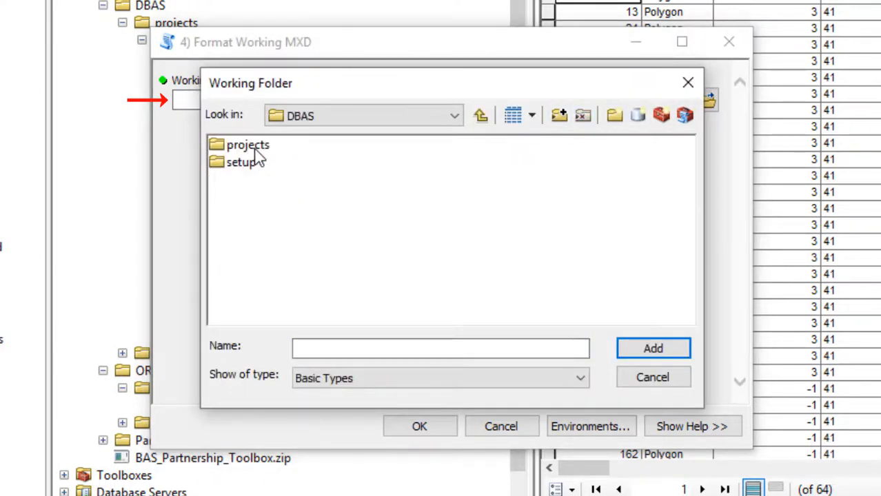
double_click(249, 144)
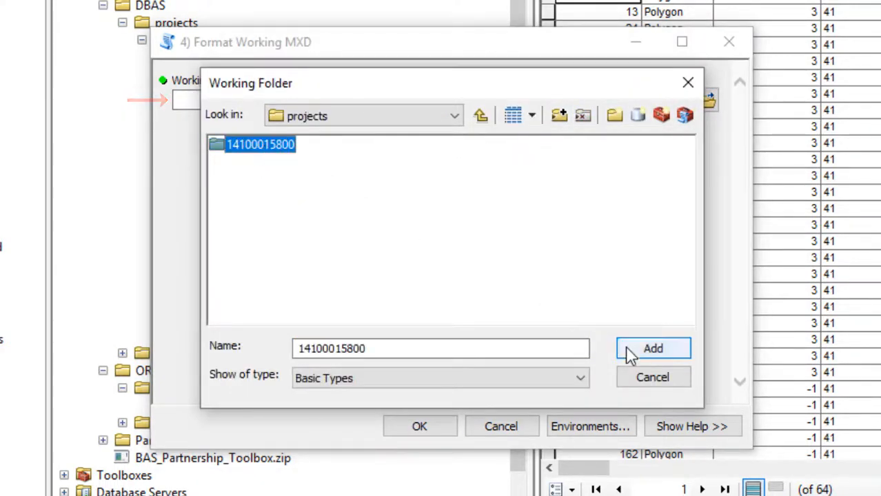
left_click(653, 348)
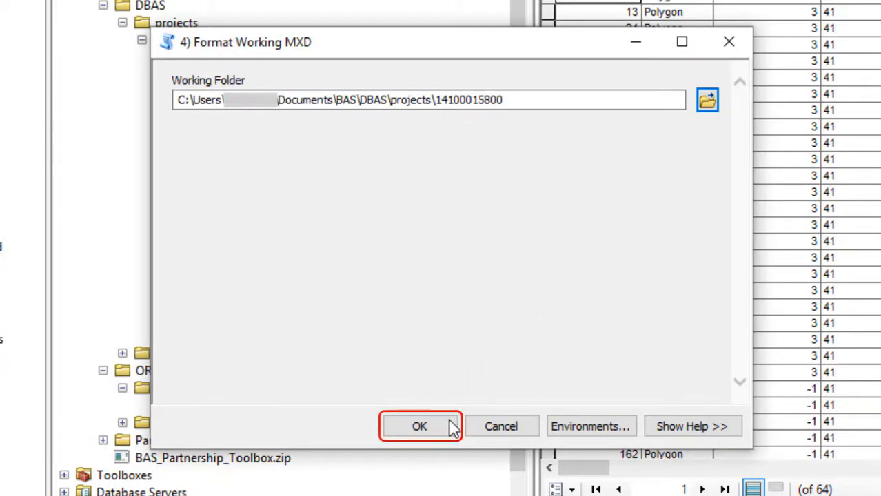
left_click(419, 426)
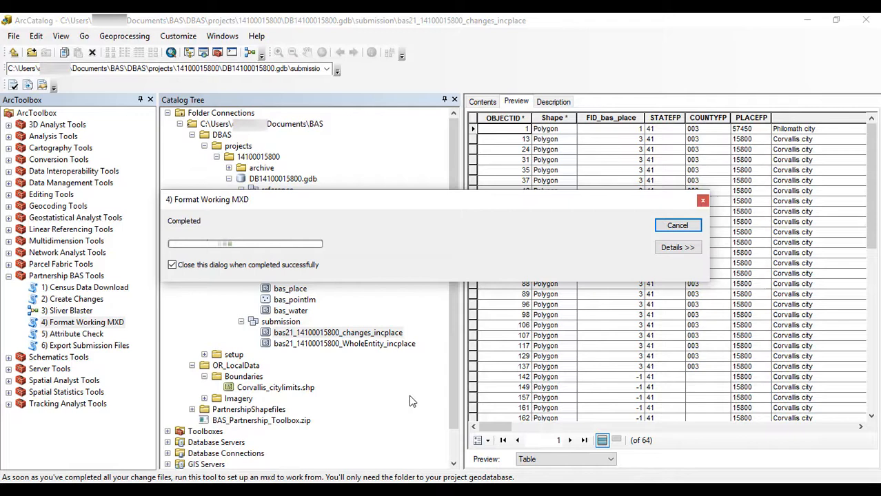
Step: Refresh the project folder and preview the boundaries in 14100015800.mxd
left_click(677, 226)
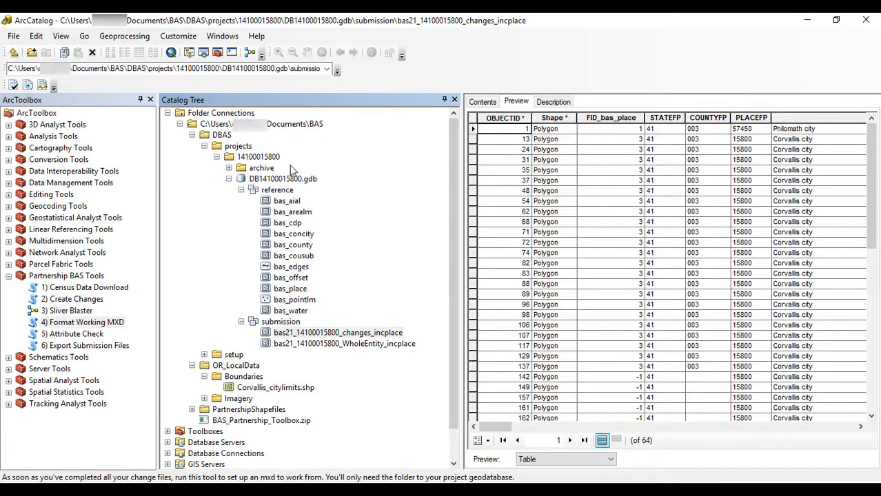
right_click(259, 156)
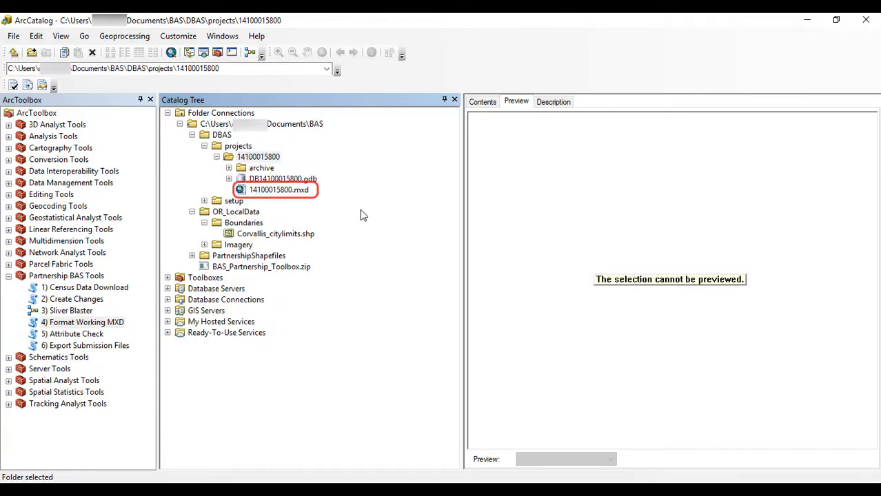
left_click(279, 189)
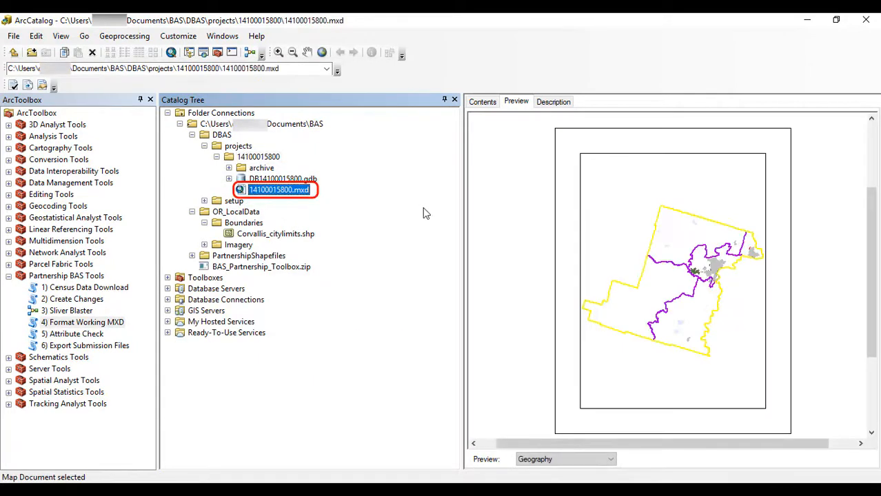